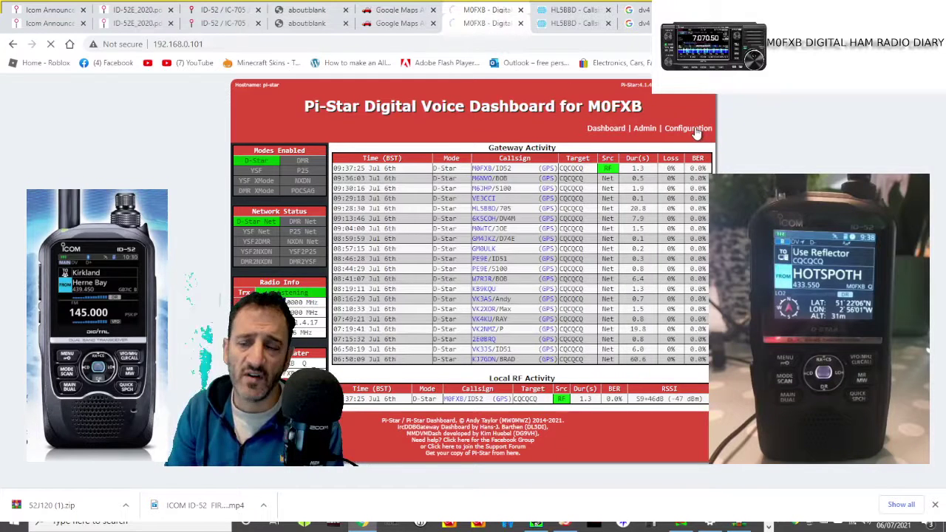
{"action": "left_click", "coordinate": [688, 128]}
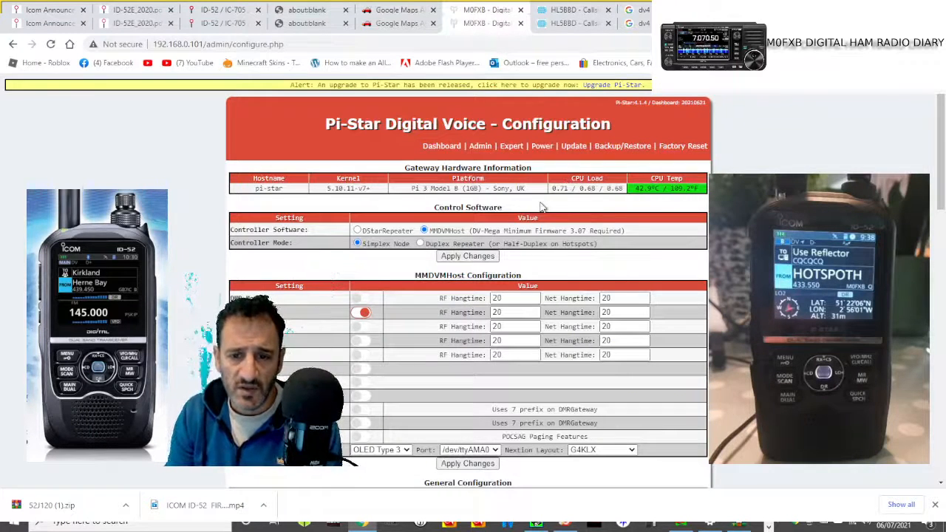
{"action": "scroll", "scroll_direction": "down", "scroll_amount": 3}
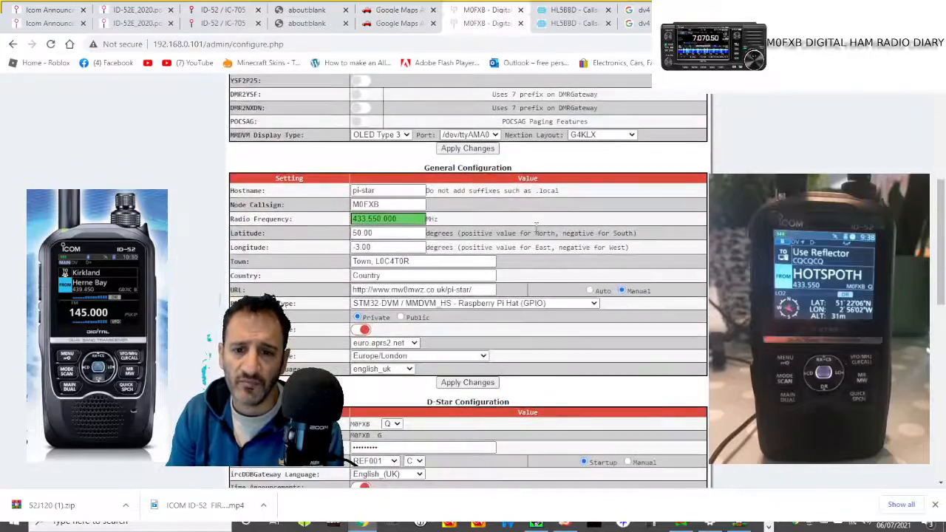
{"action": "scroll", "scroll_direction": "up", "scroll_amount": 3}
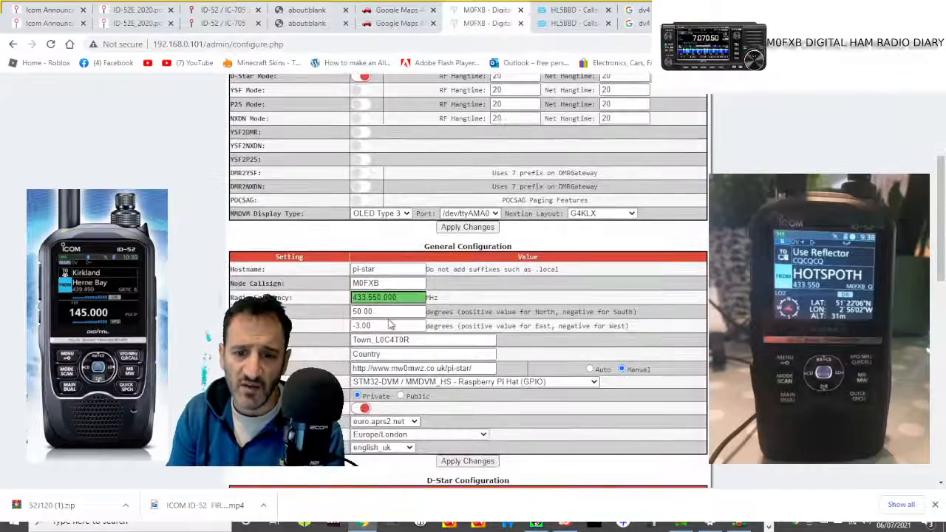
{"action": "scroll", "scroll_direction": "down", "scroll_amount": 3}
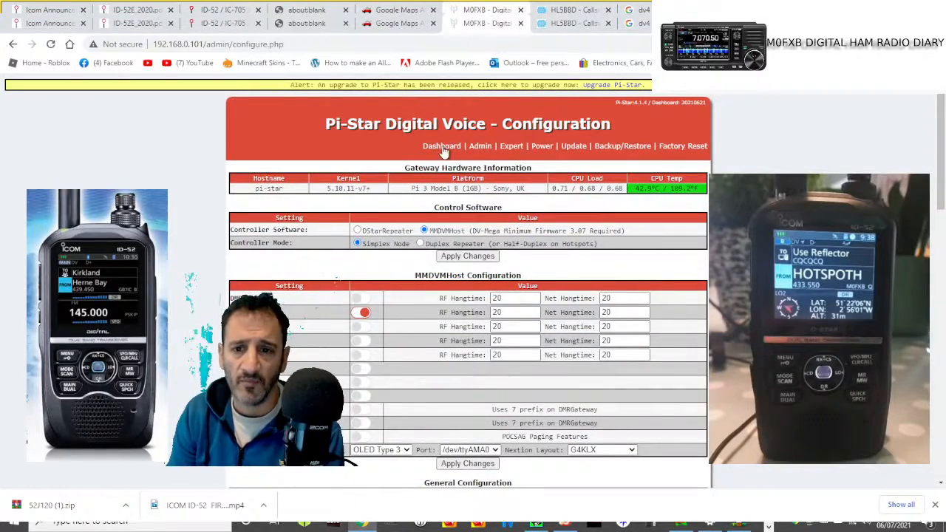
{"action": "left_click", "coordinate": [441, 146]}
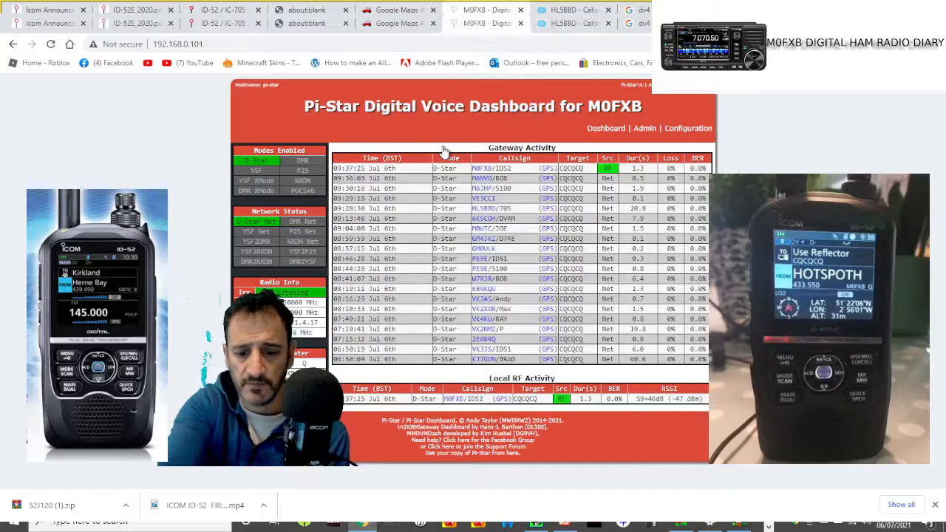